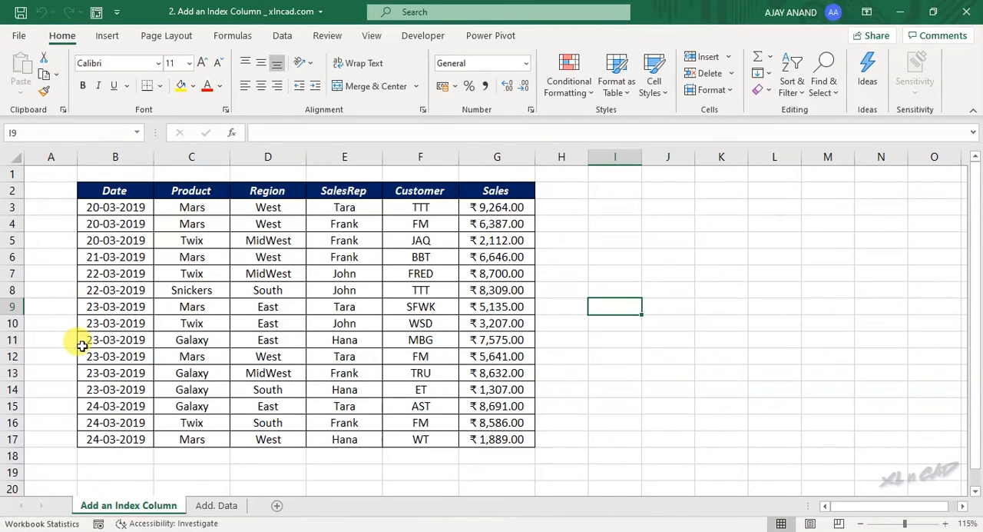
mouse_move(212, 273)
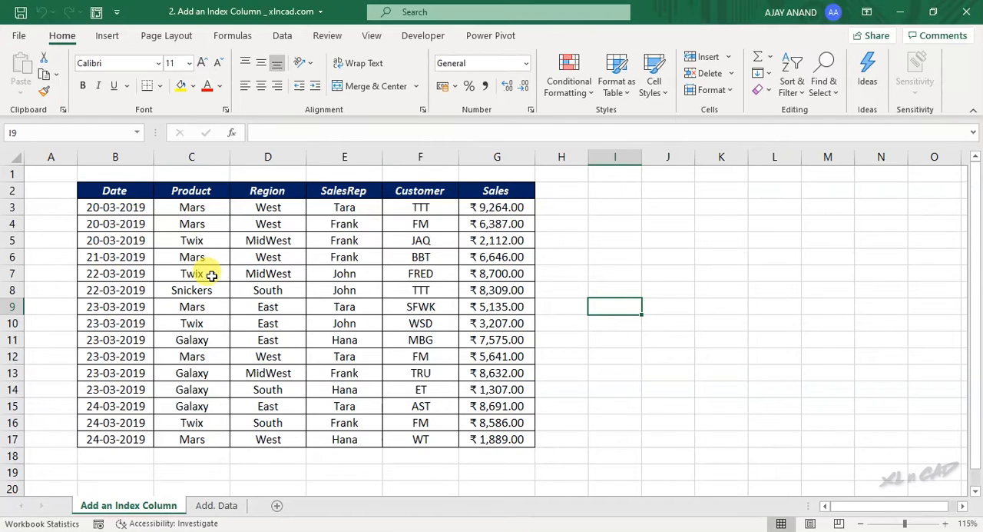
Step: Start a query from the sales data via Data > From Table/Range
click(191, 272)
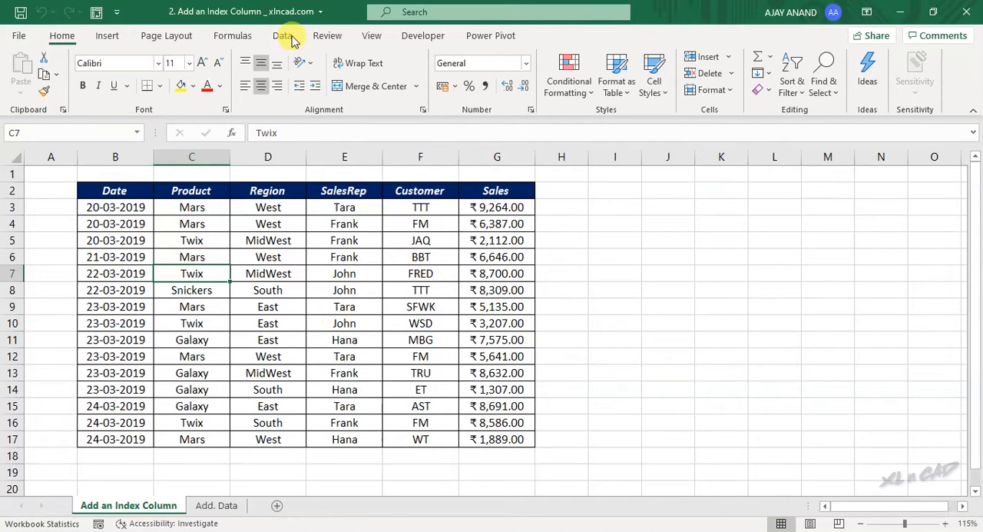
click(282, 36)
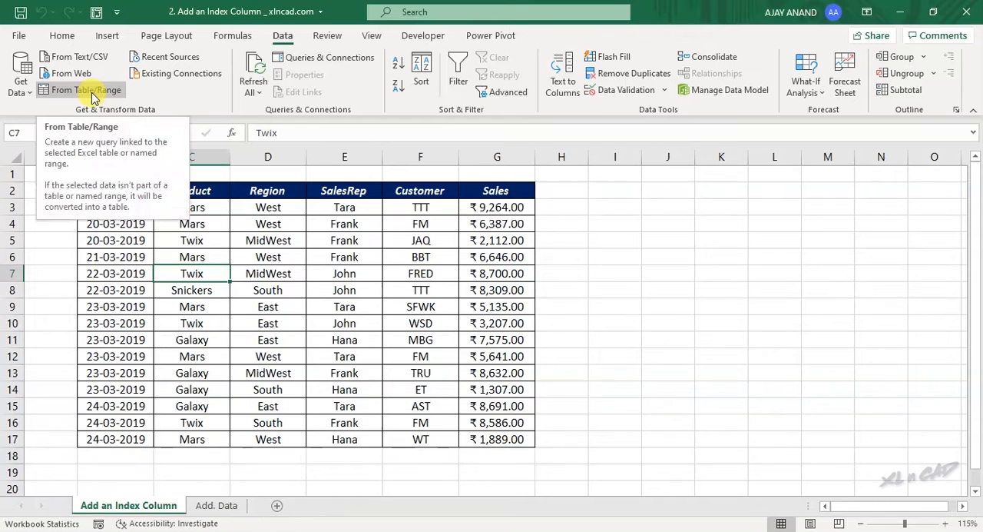
click(83, 90)
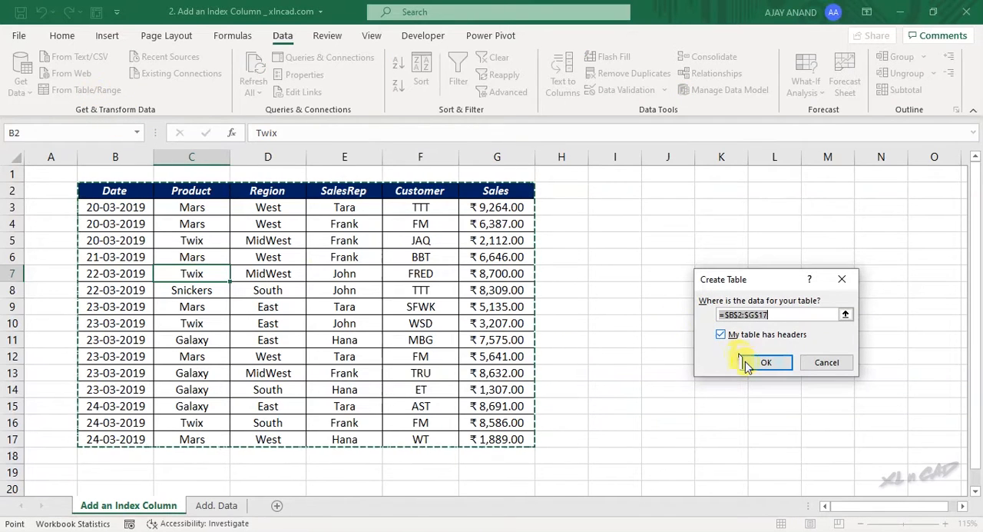
Step: Confirm the headed table into Power Query and add an Index column numbering from 0
click(766, 363)
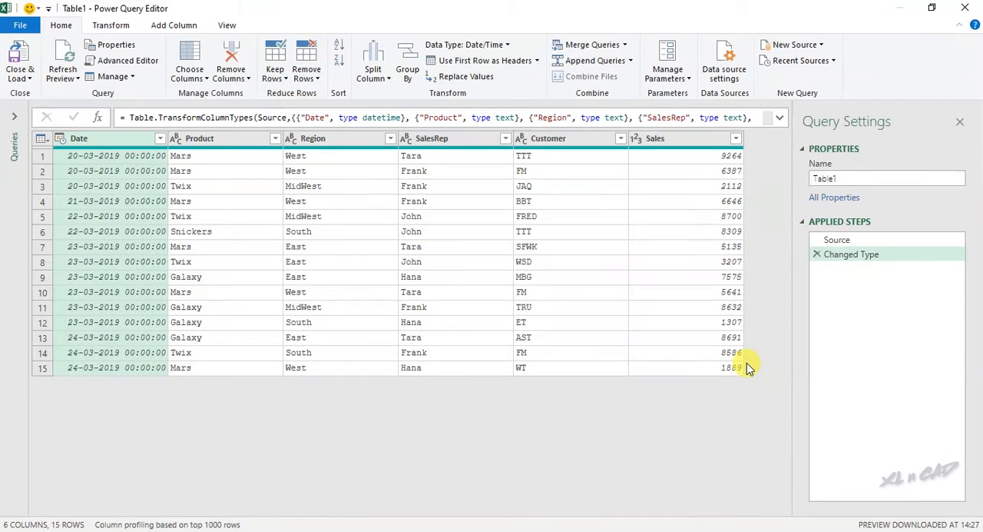
mouse_move(141, 21)
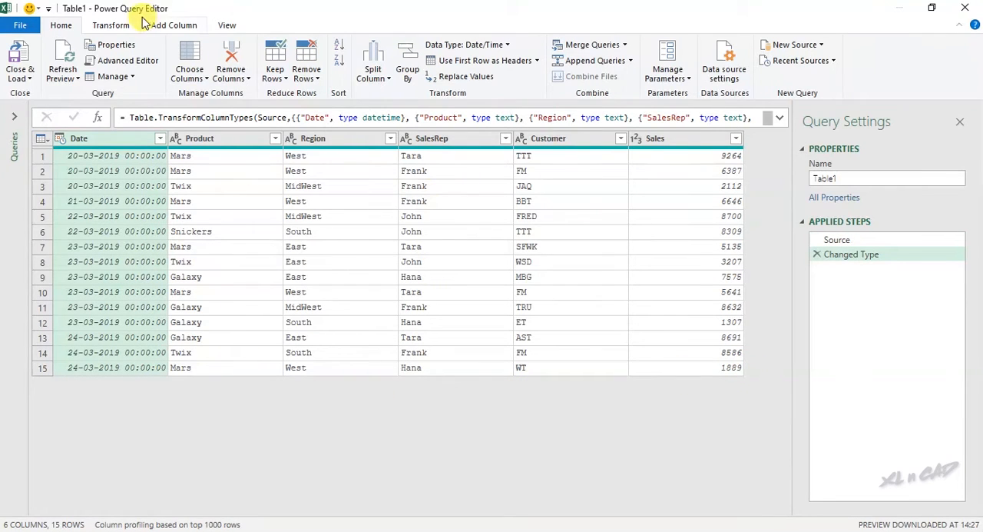
mouse_move(259, 198)
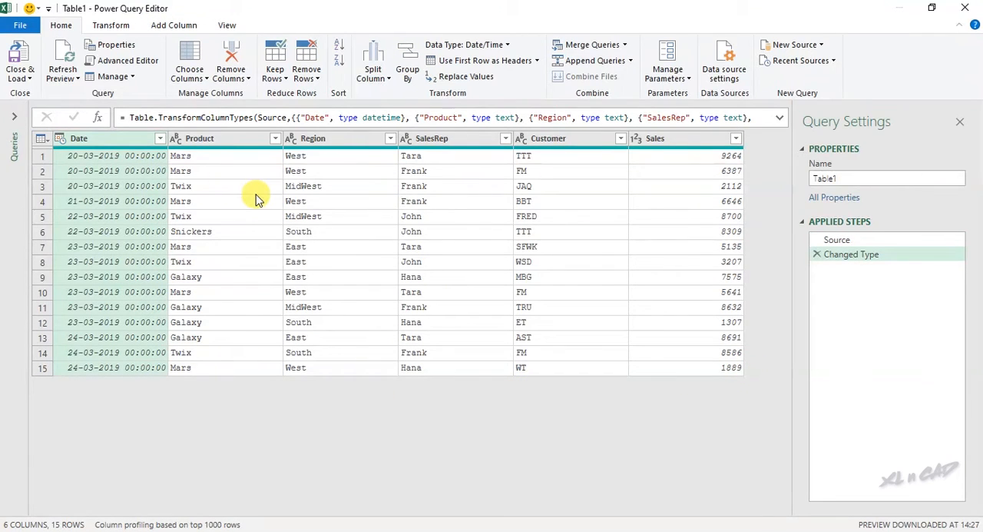
mouse_move(173, 24)
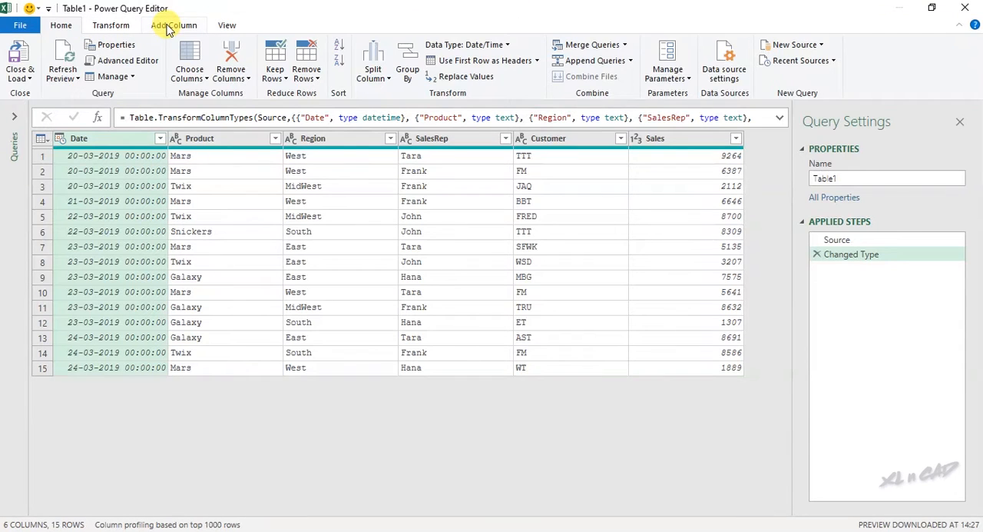
click(174, 25)
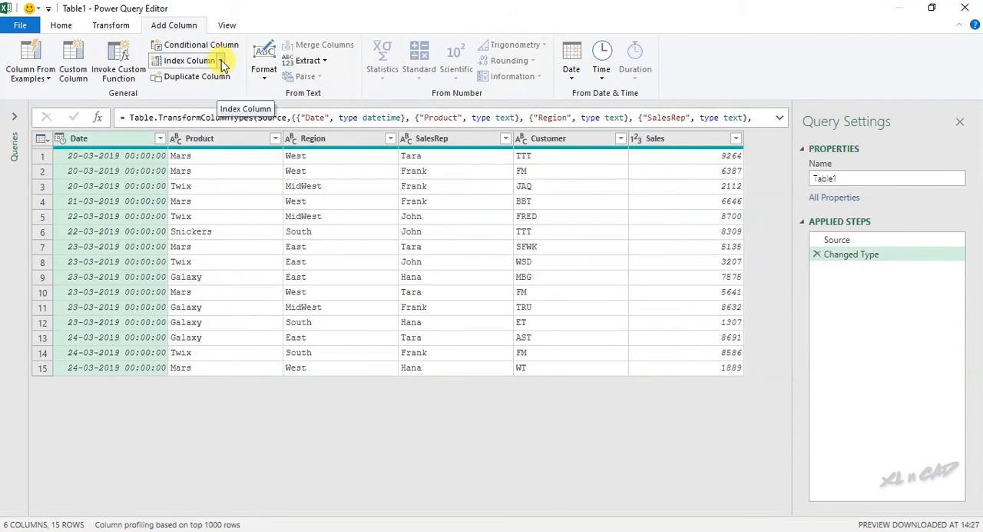
click(221, 59)
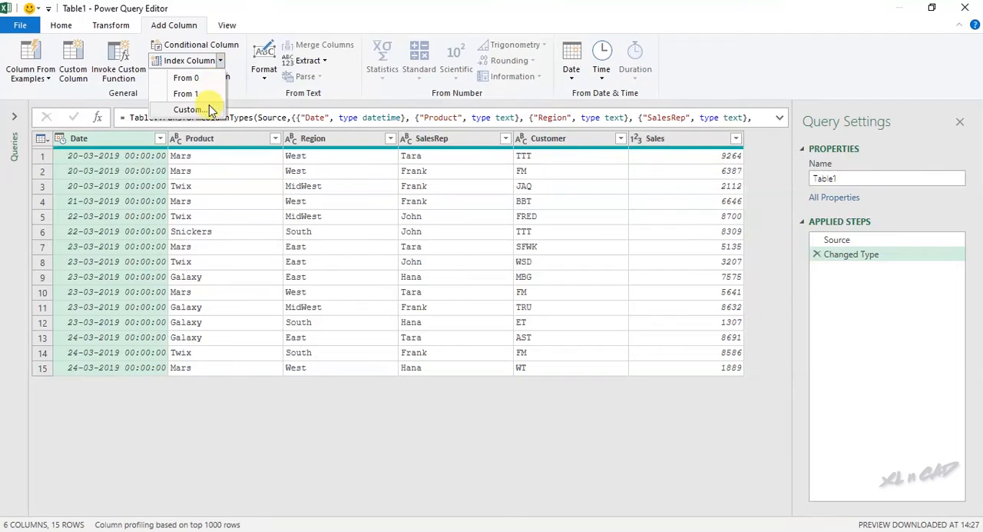
mouse_move(184, 92)
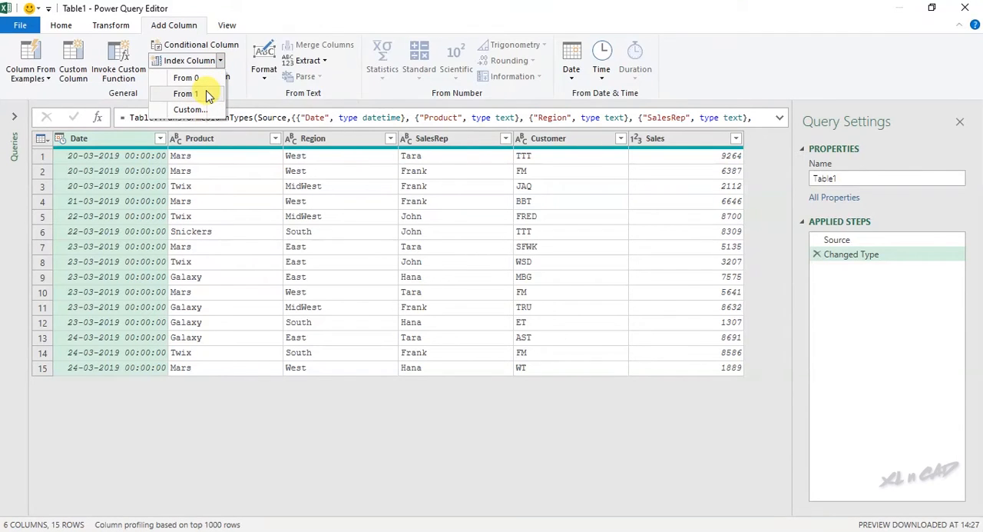
mouse_move(186, 77)
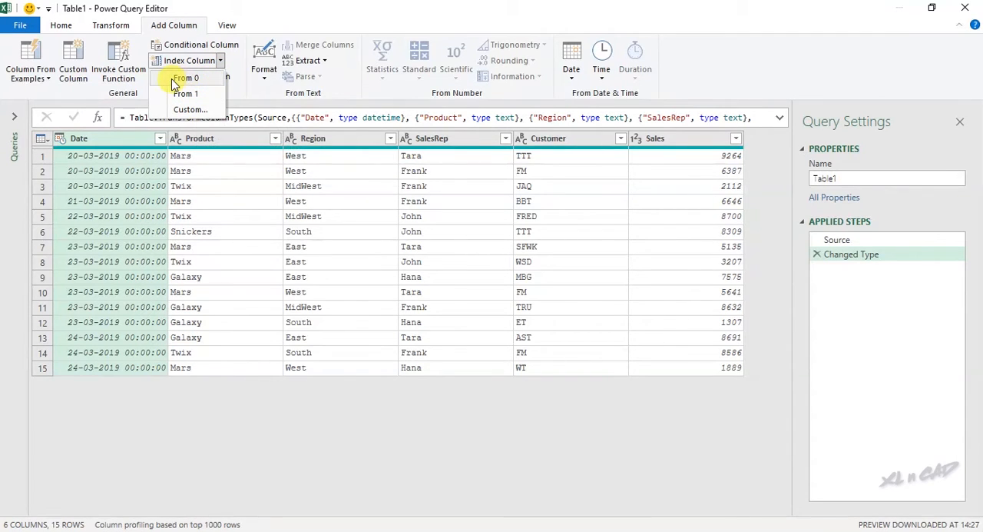
click(184, 77)
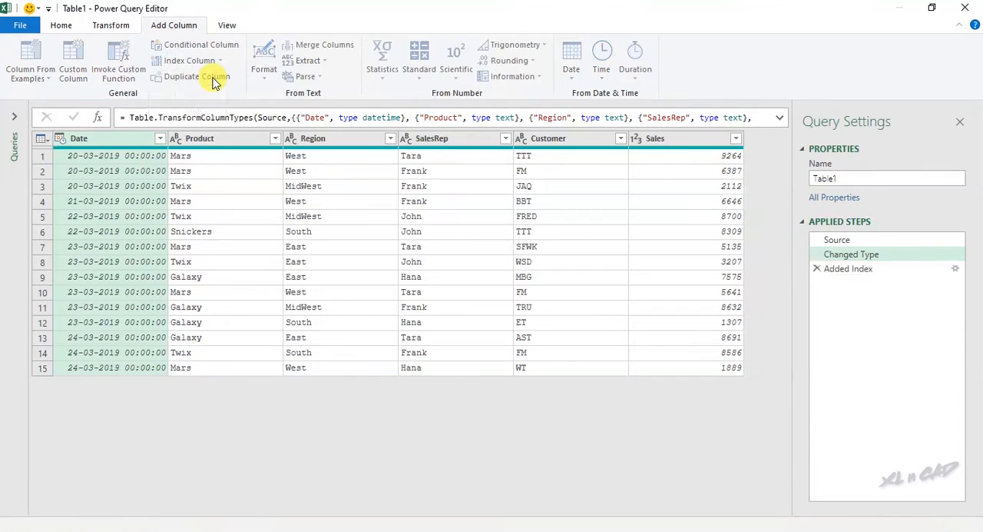
click(187, 60)
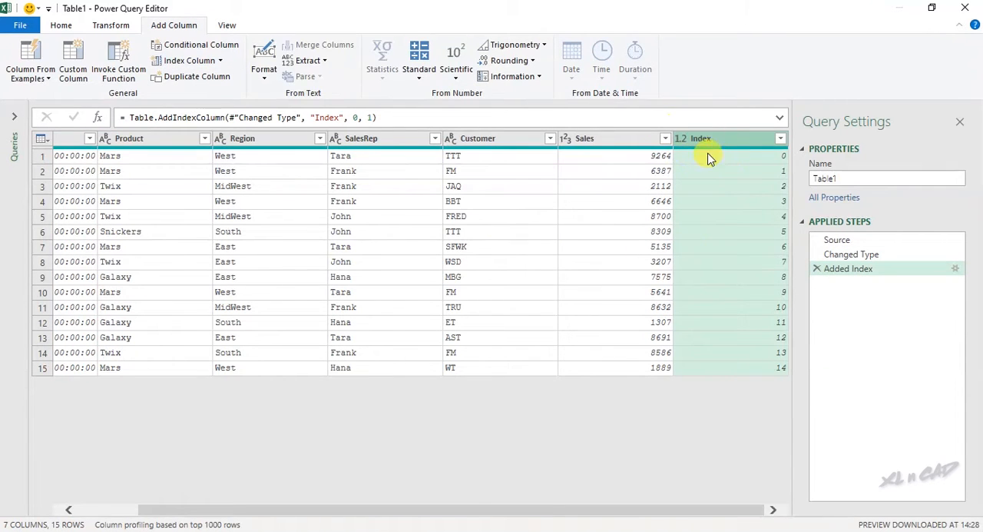
mouse_move(750, 168)
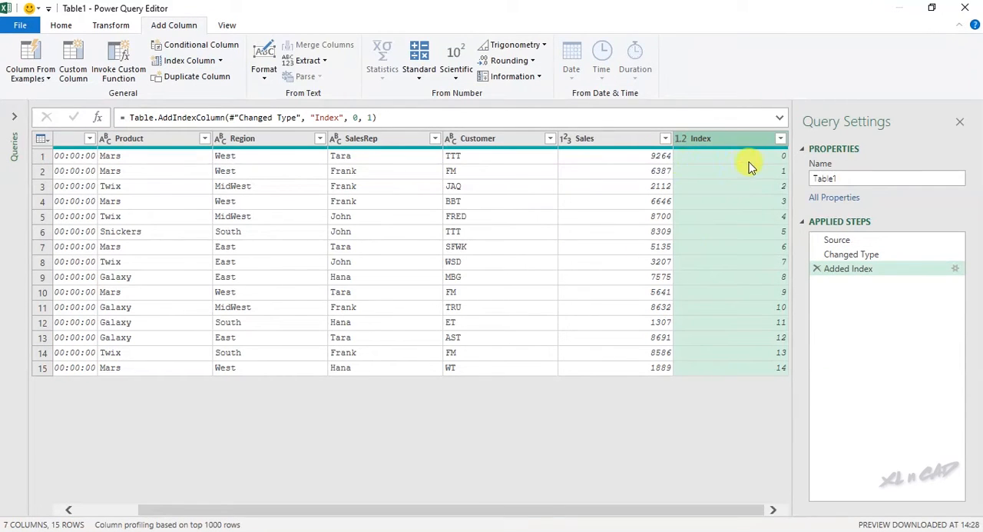
mouse_move(776, 166)
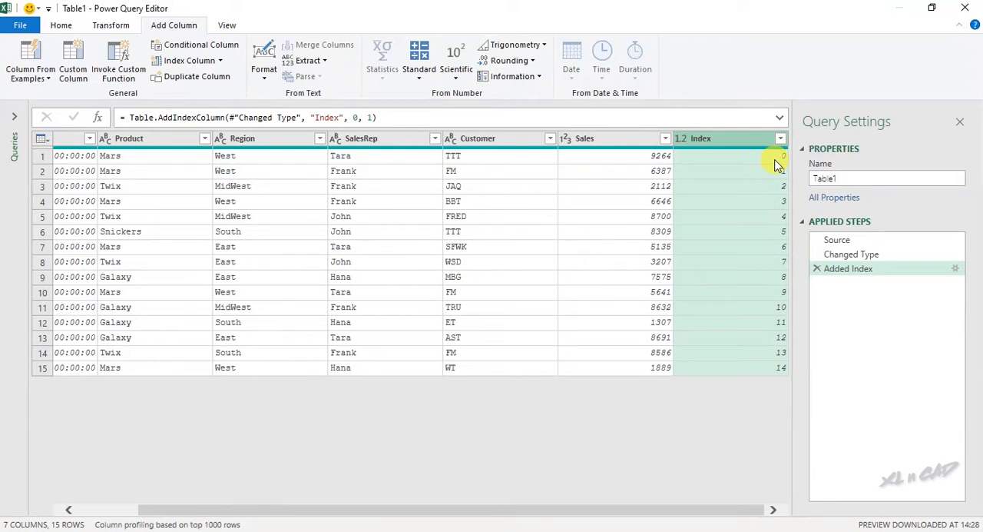
Step: Remove the zero-based Index step and add an Index column numbering from 1
click(818, 268)
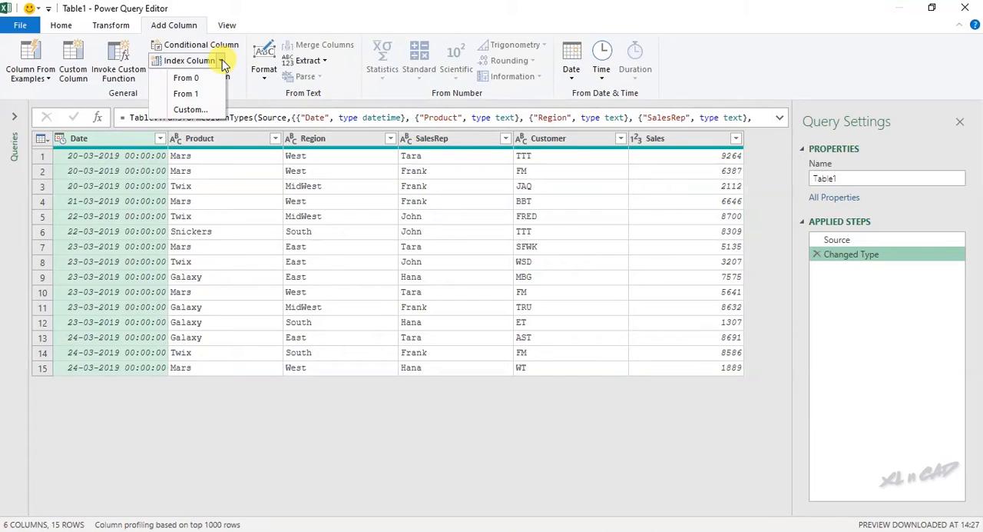
mouse_move(185, 92)
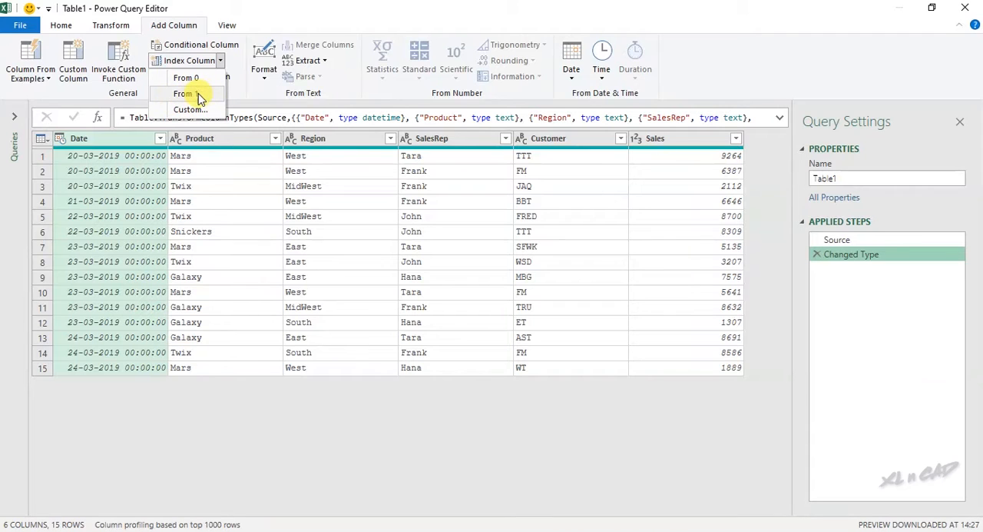
click(182, 93)
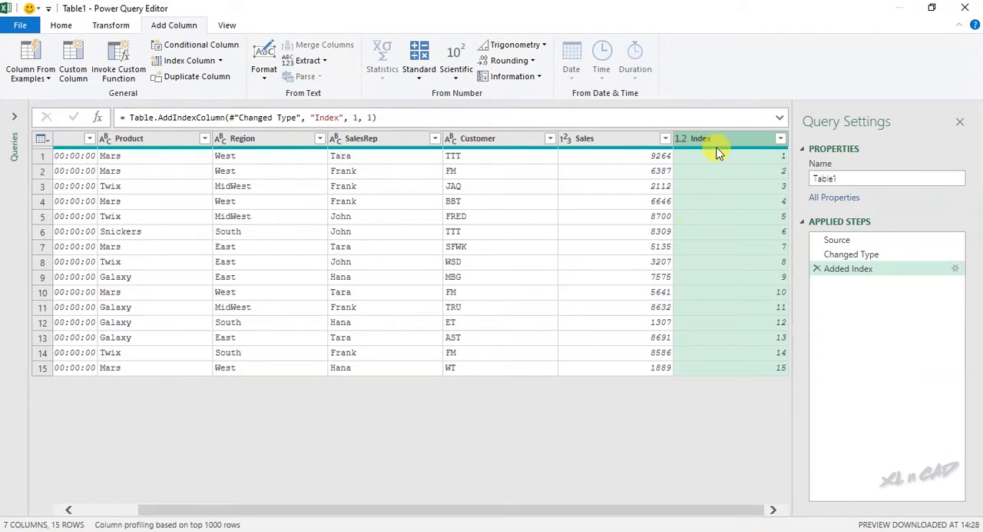
mouse_move(776, 216)
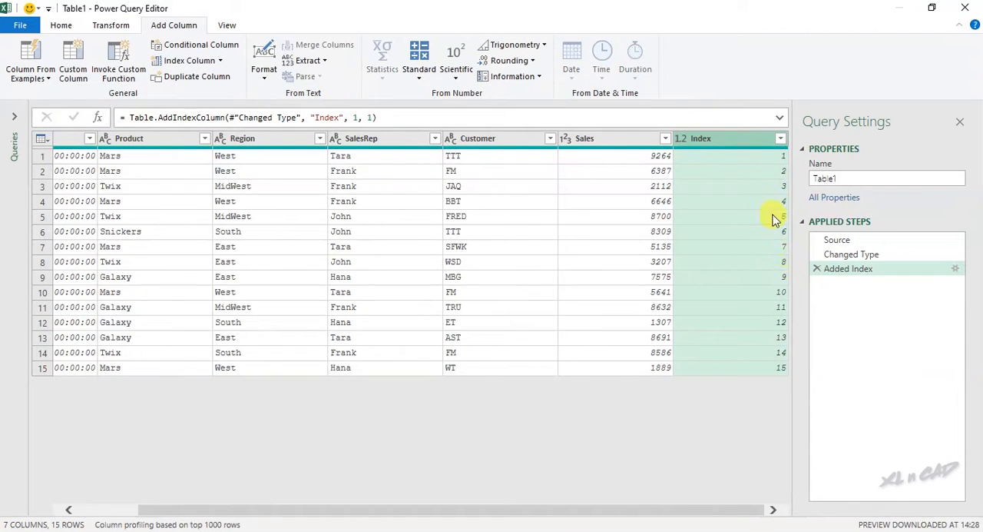
mouse_move(756, 161)
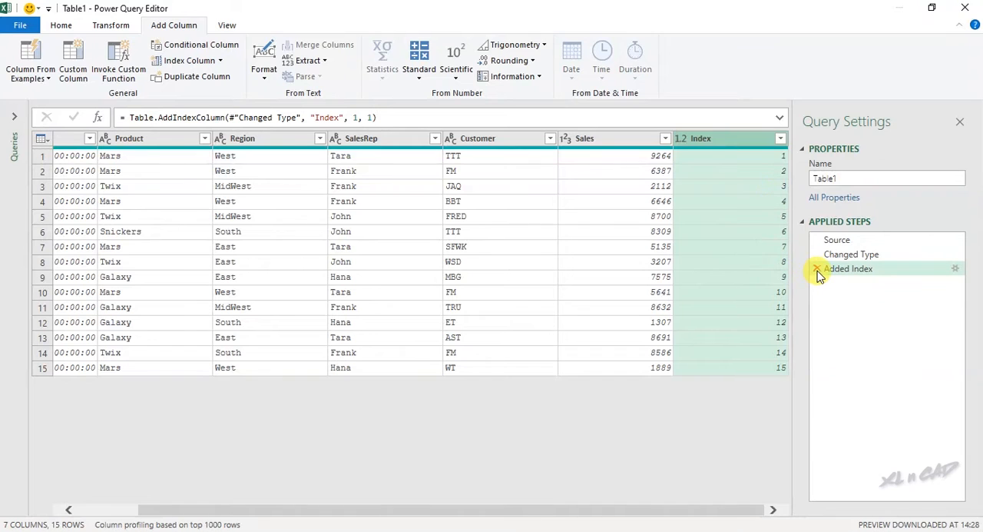
Step: Replace the index with a custom Index column starting at 501, increment 1
click(818, 267)
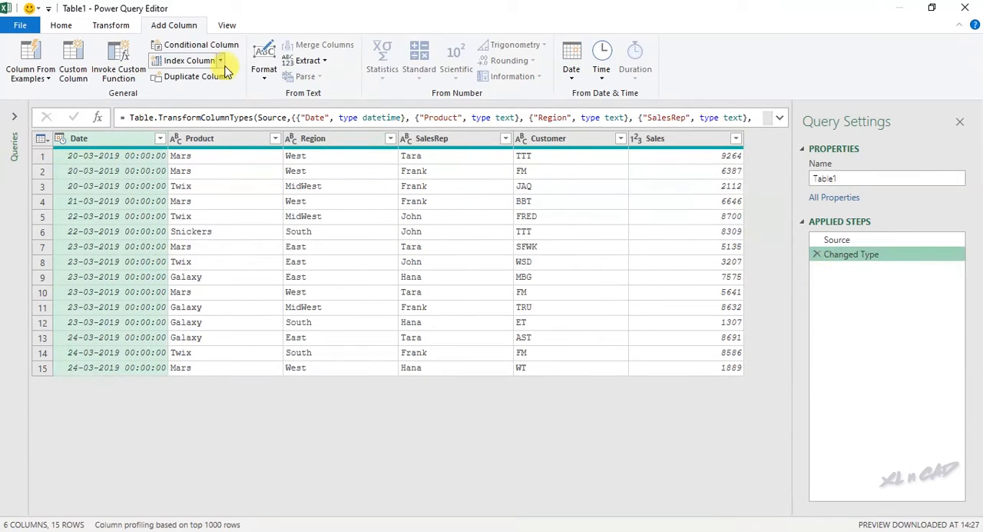
click(221, 60)
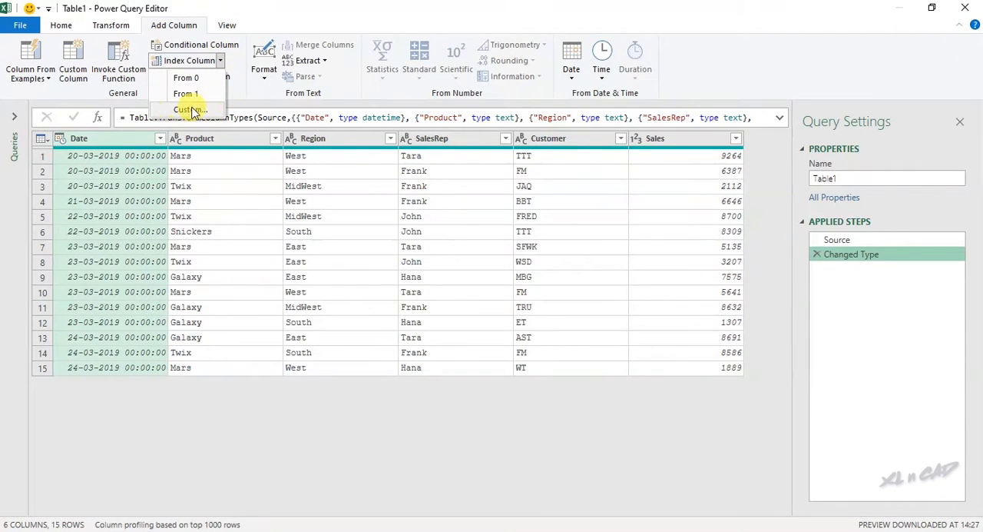
click(191, 109)
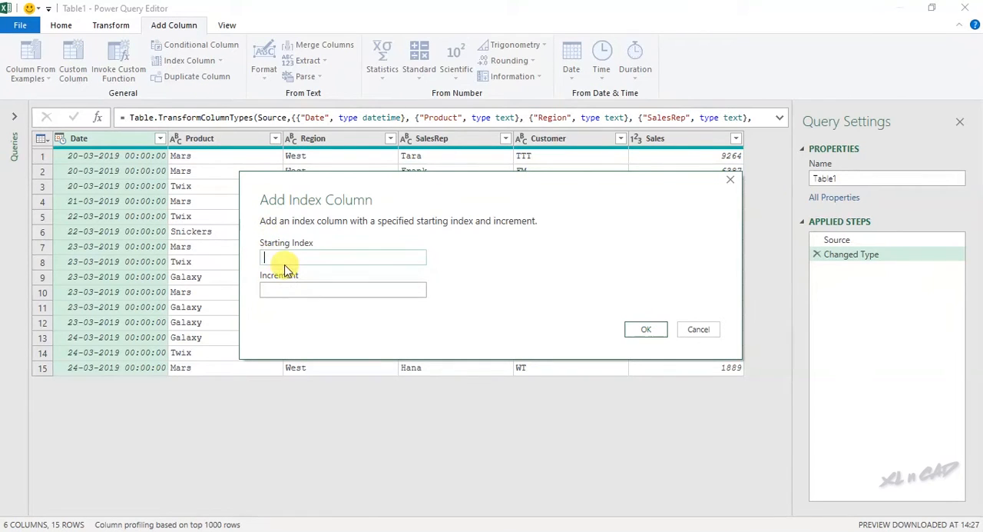
mouse_move(372, 255)
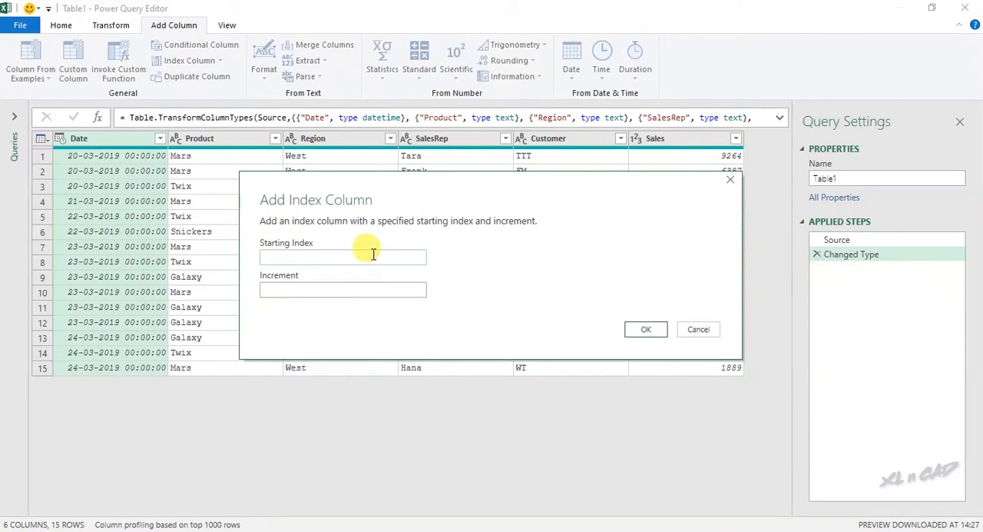
text(501)
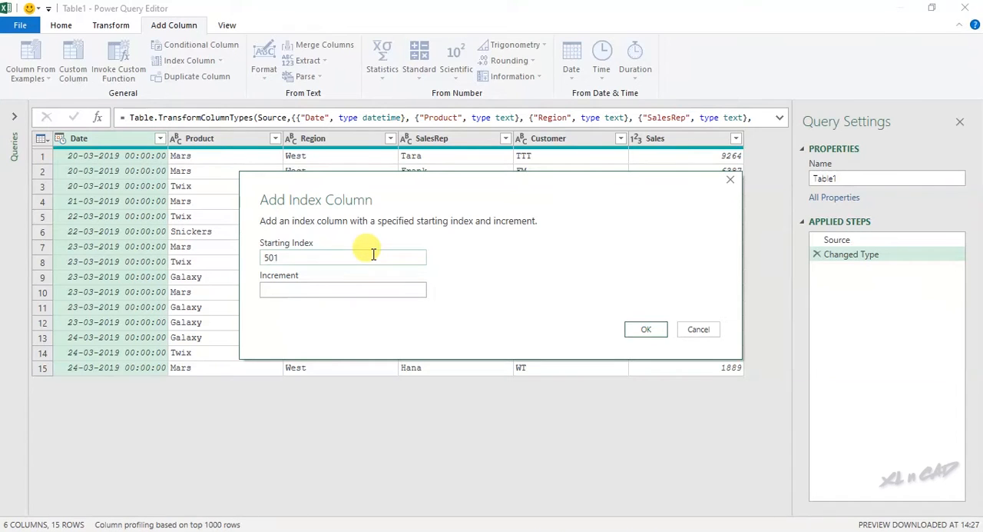
click(343, 289)
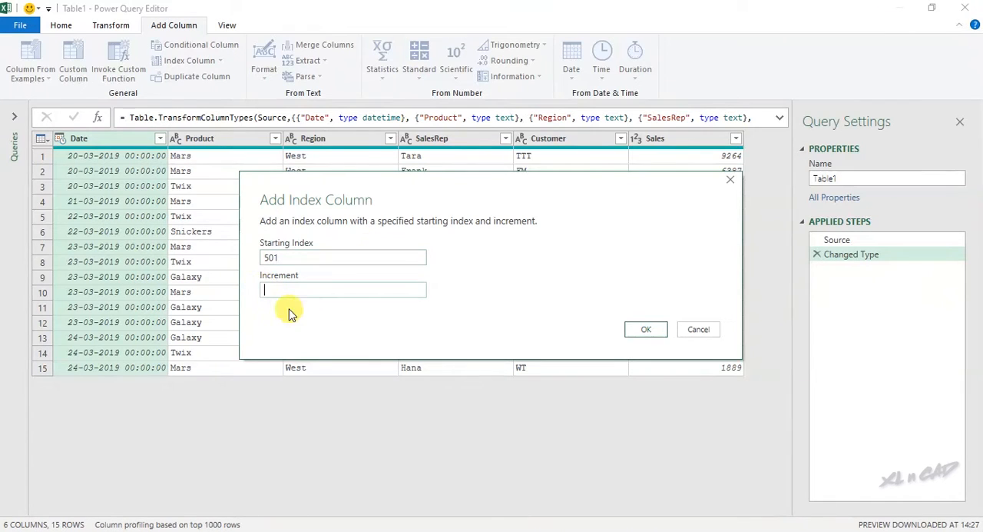
text(1)
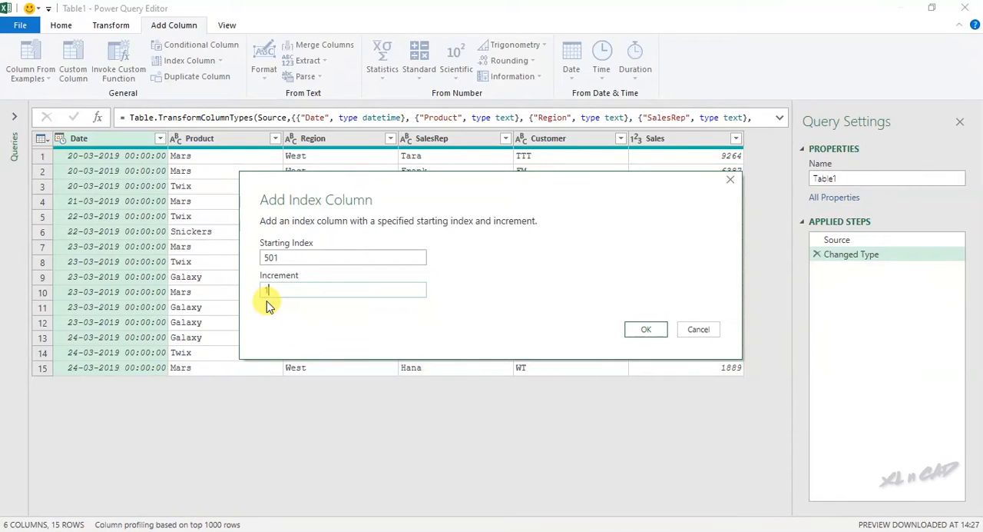
mouse_move(645, 329)
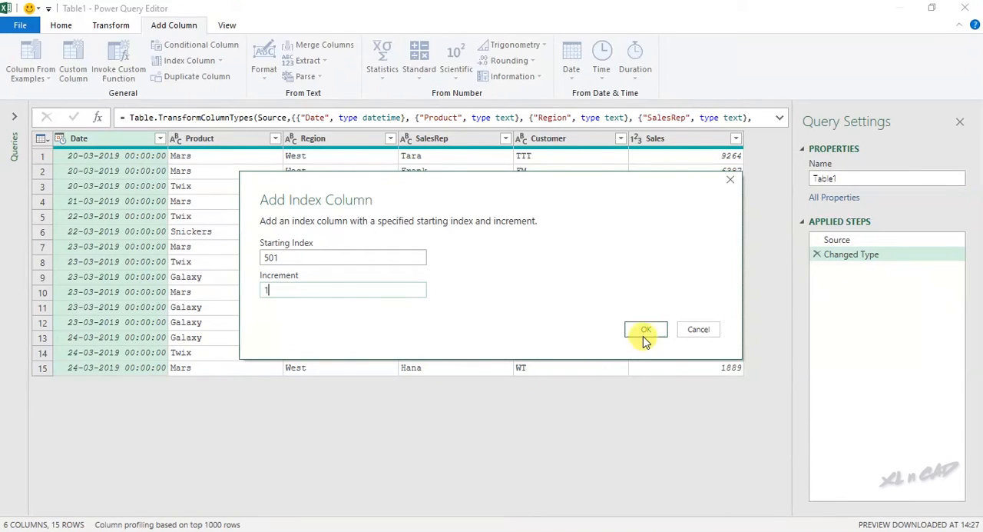
click(645, 329)
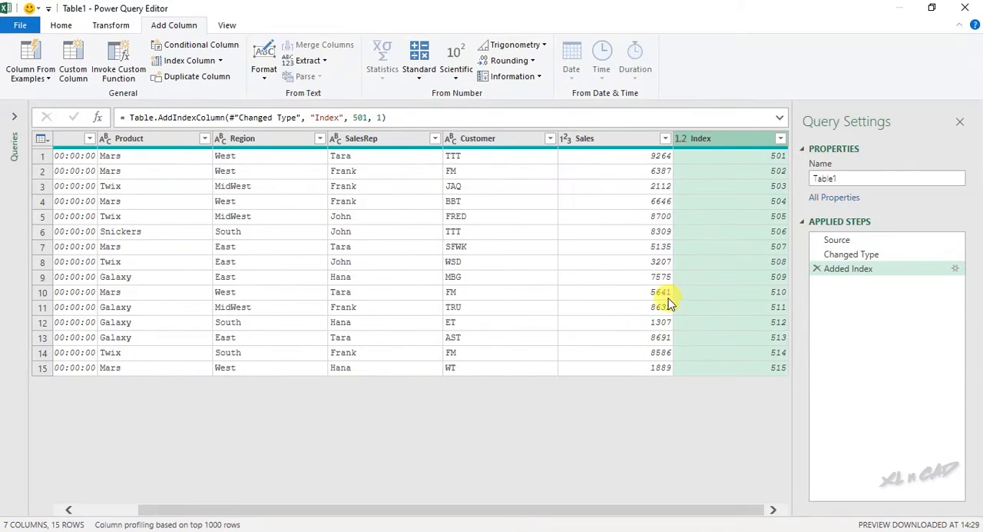
mouse_move(707, 139)
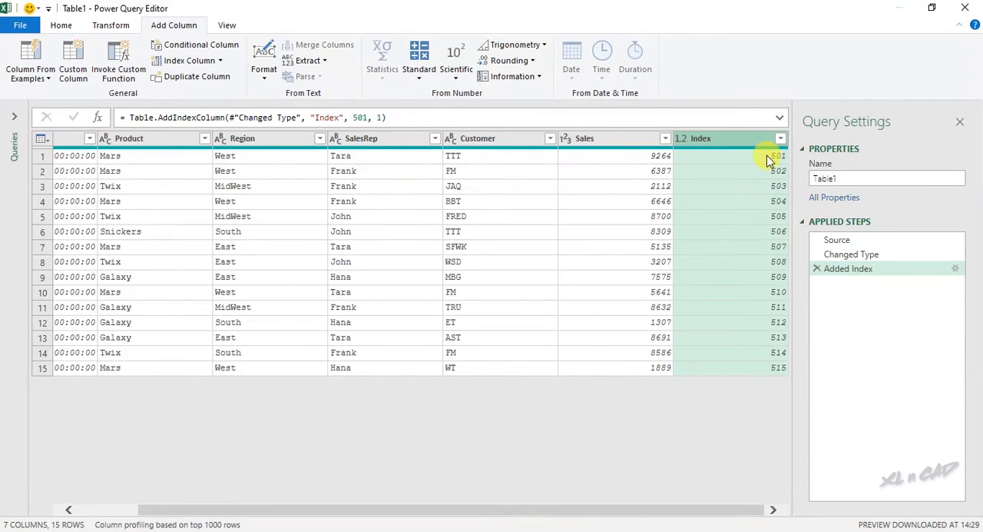
mouse_move(735, 243)
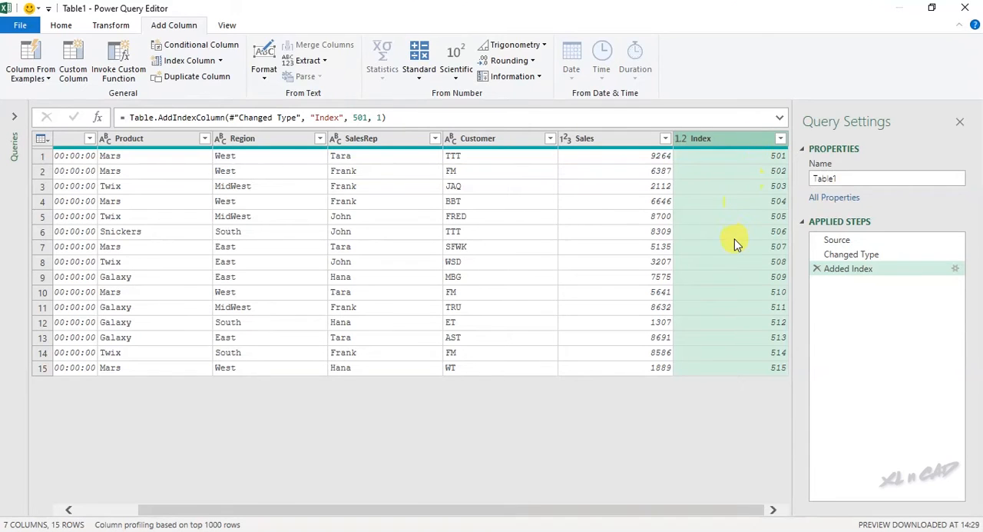
mouse_move(741, 160)
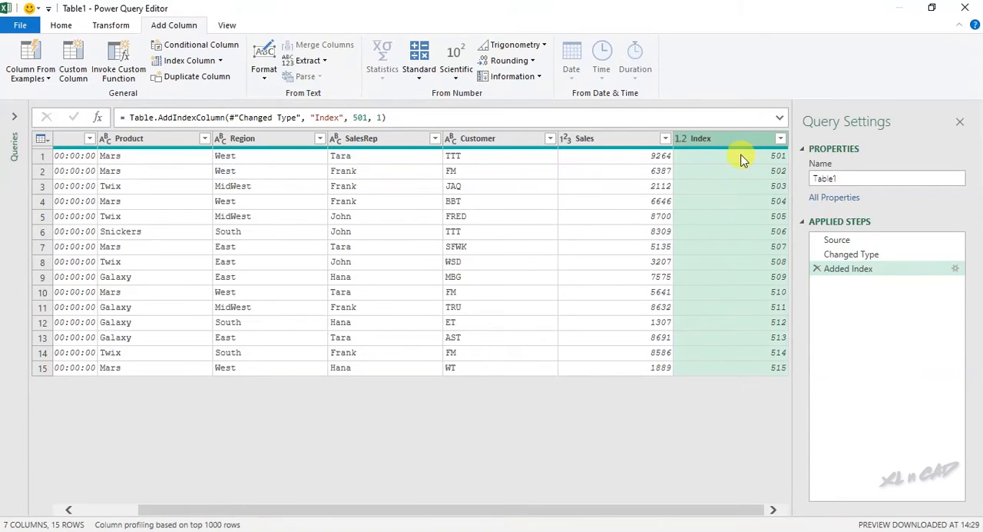
mouse_move(753, 216)
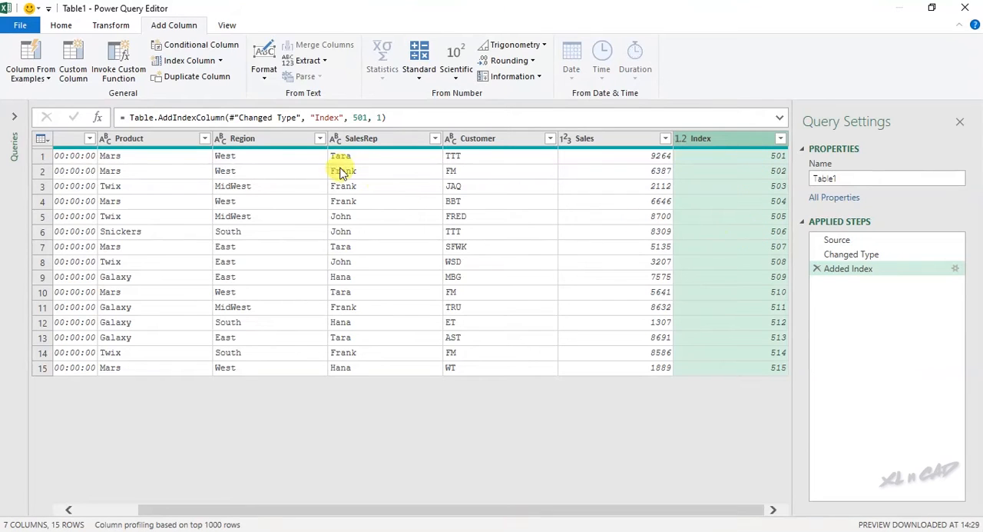
Step: Add the prefix XYZ- to every Index value, giving XYZ-501 onward
click(110, 25)
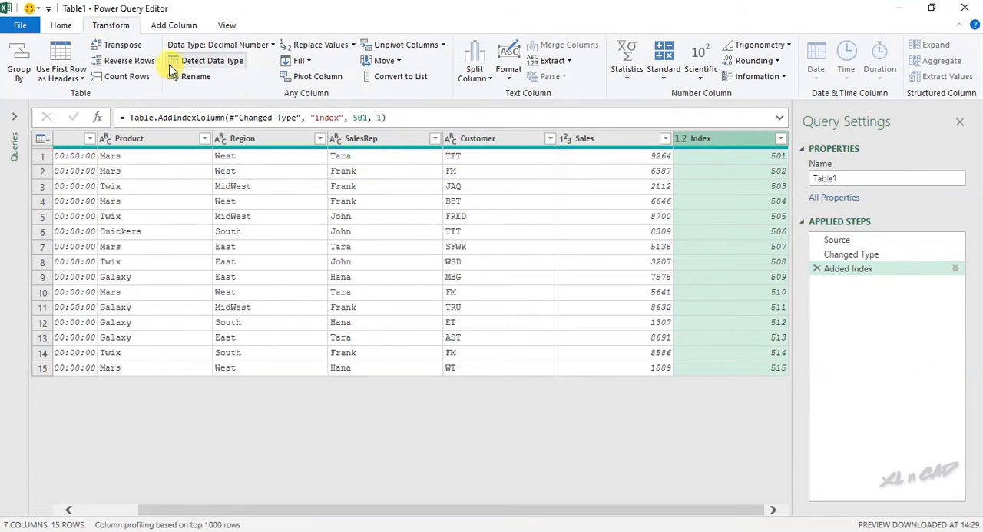
click(509, 65)
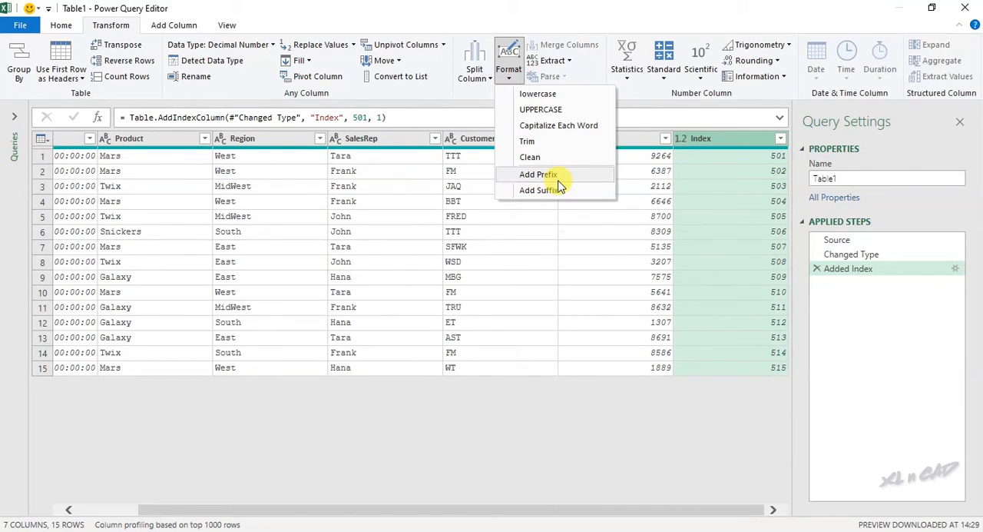
click(538, 175)
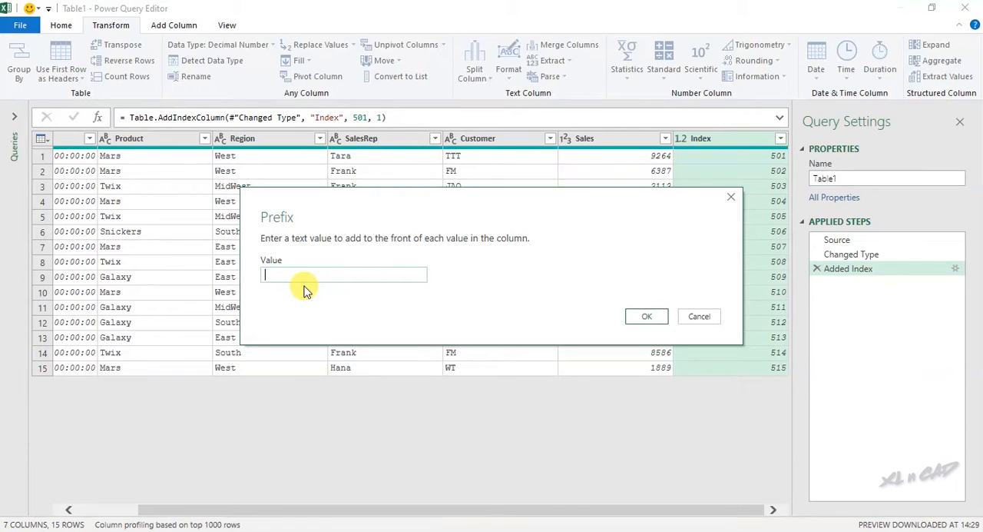
text(XYZ)
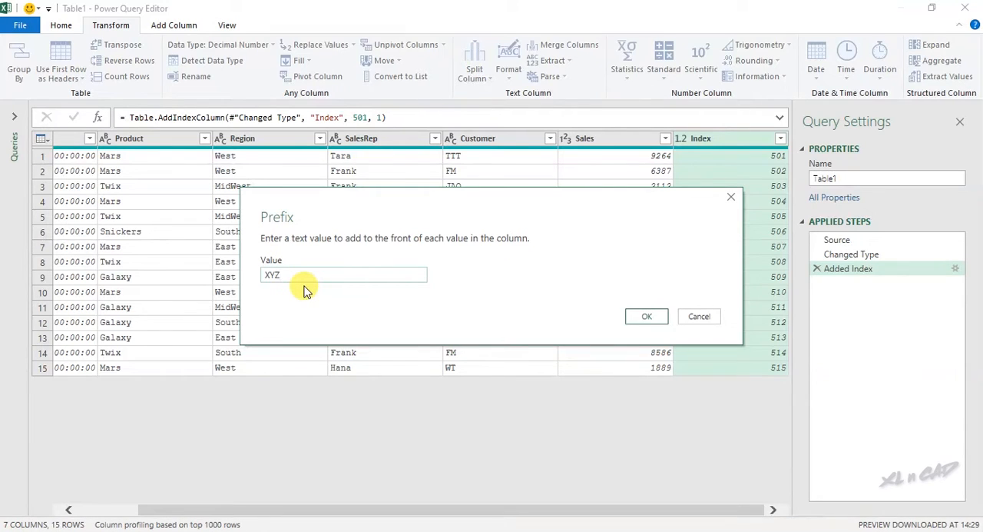
text(-)
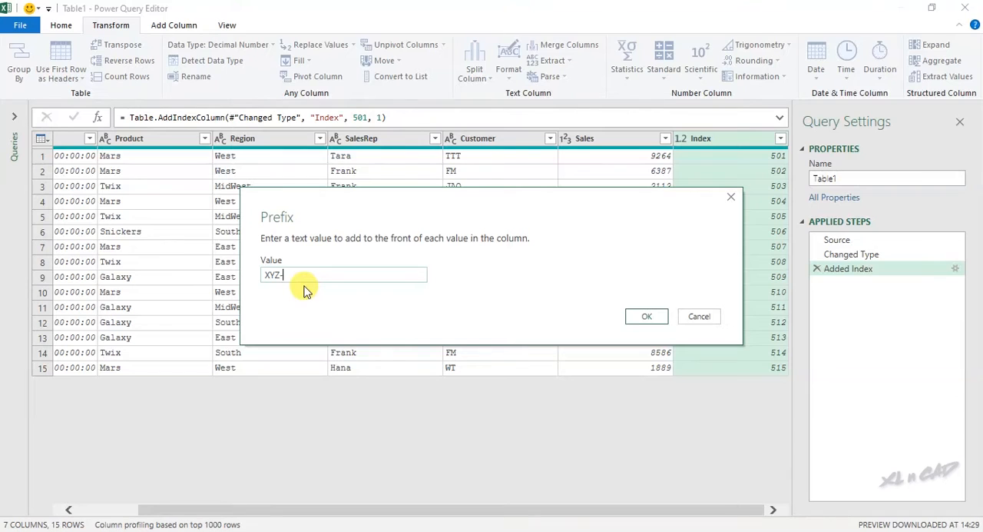
click(645, 317)
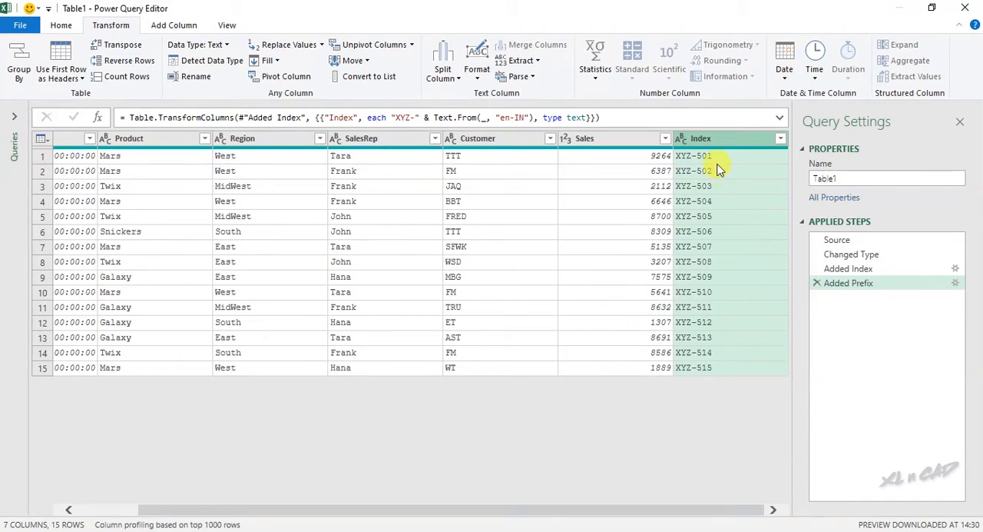
mouse_move(699, 246)
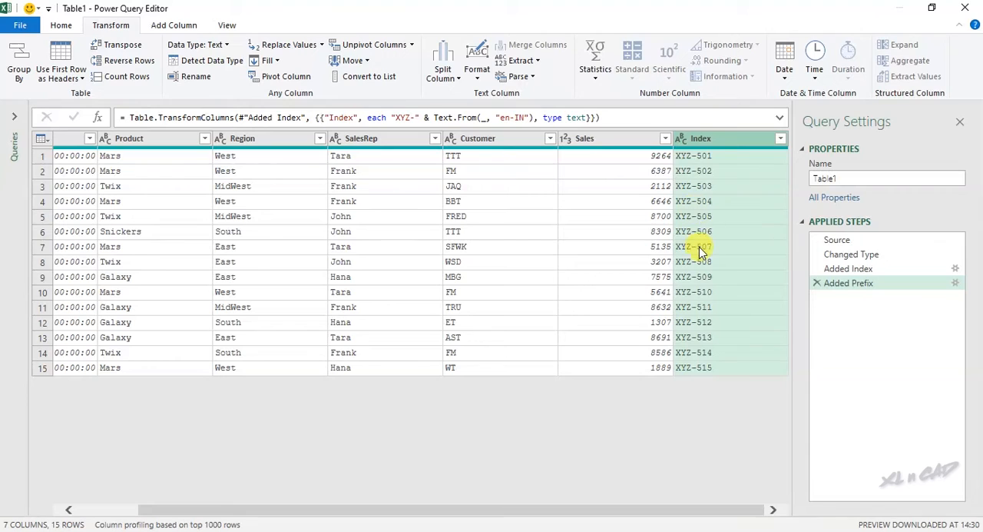
mouse_move(710, 308)
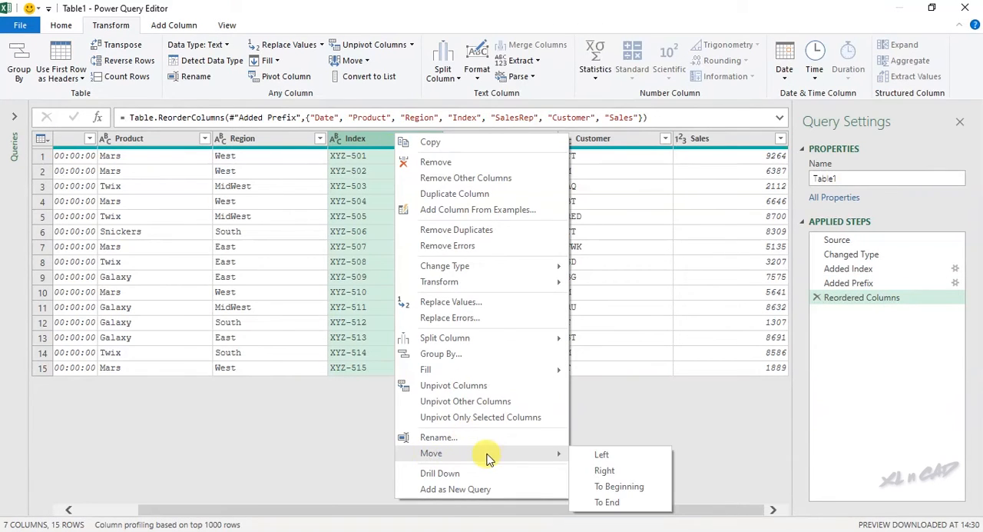
Step: Move the XYZ- Index column to the beginning, ahead of Date
click(619, 486)
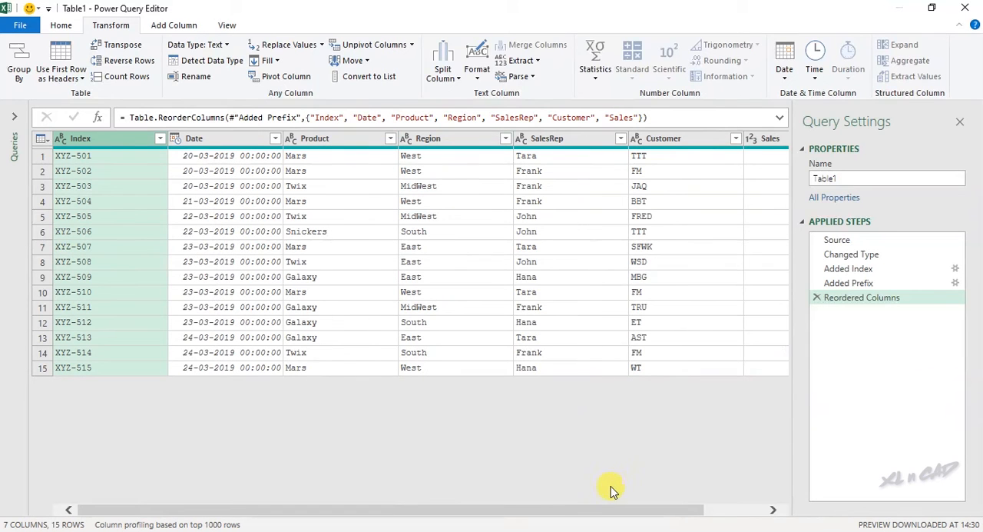
mouse_move(120, 247)
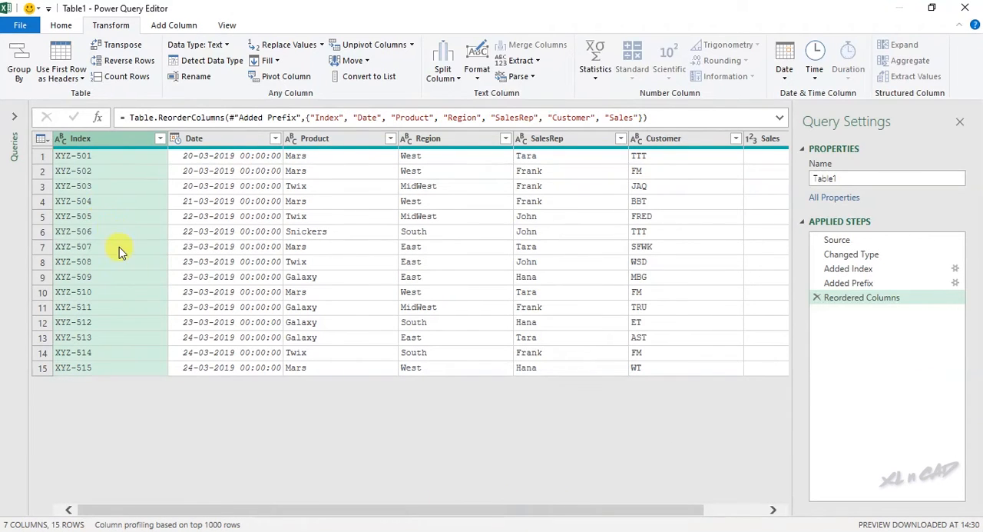
mouse_move(100, 199)
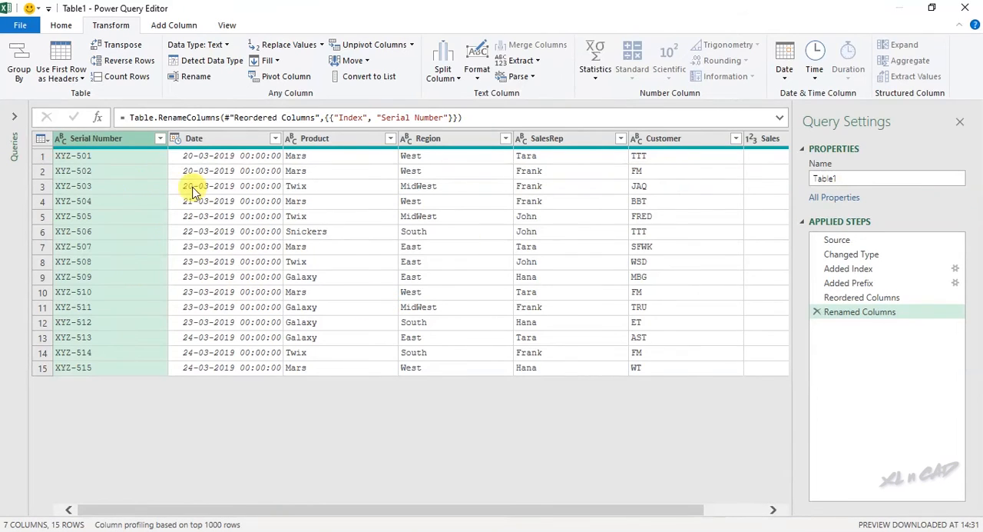
mouse_move(249, 197)
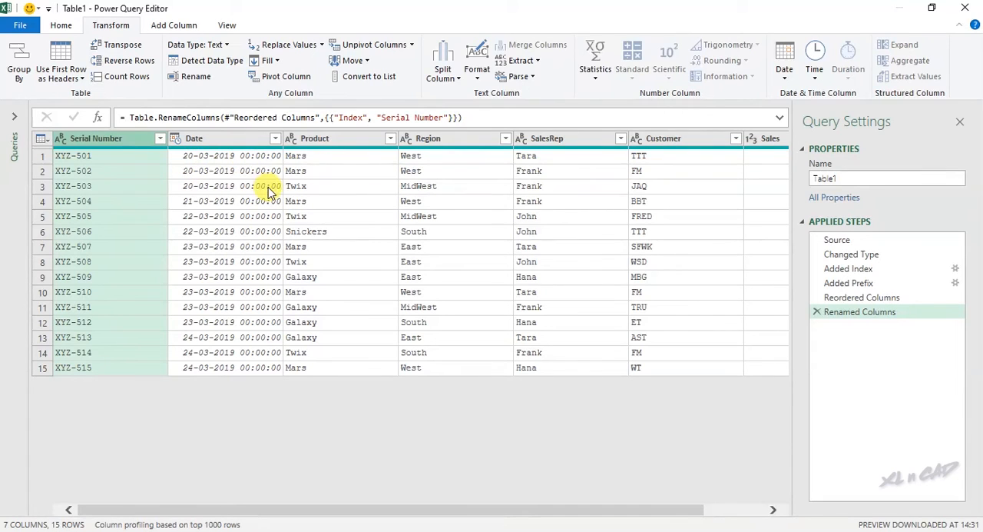
Step: Change the Date column's data type to Date so times are dropped
click(175, 138)
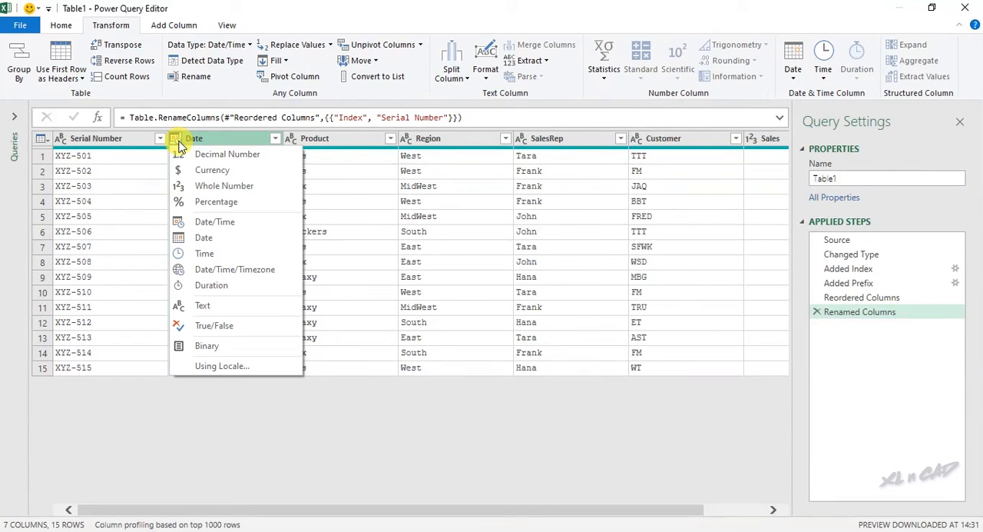
click(203, 236)
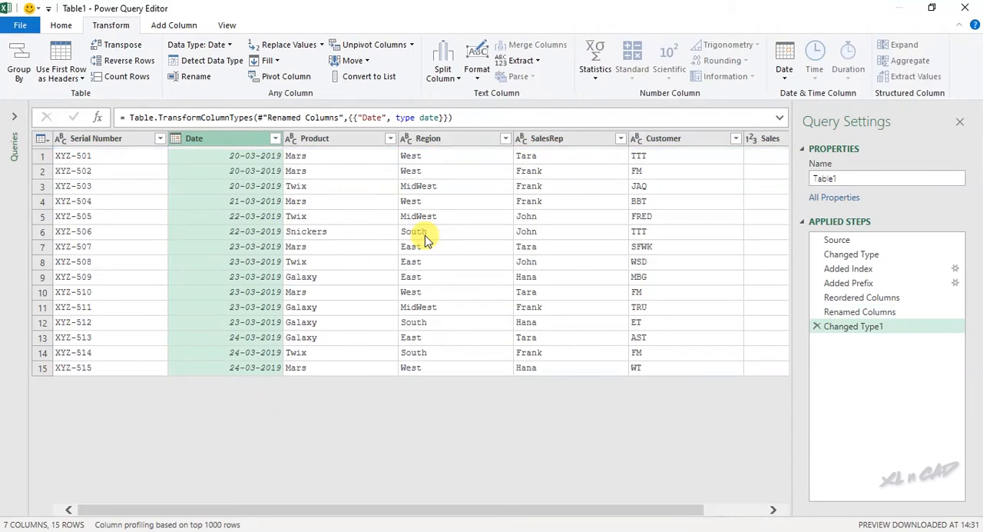
mouse_move(369, 192)
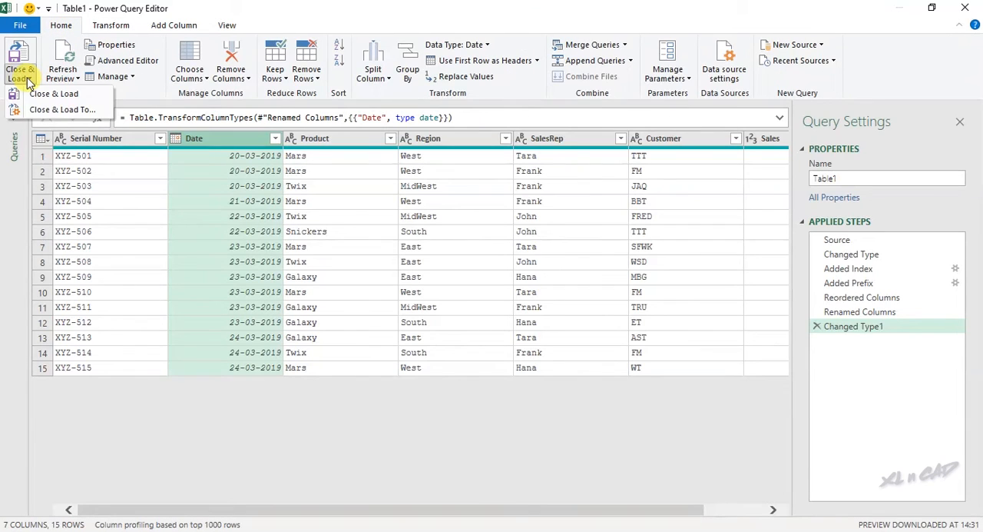
mouse_move(61, 109)
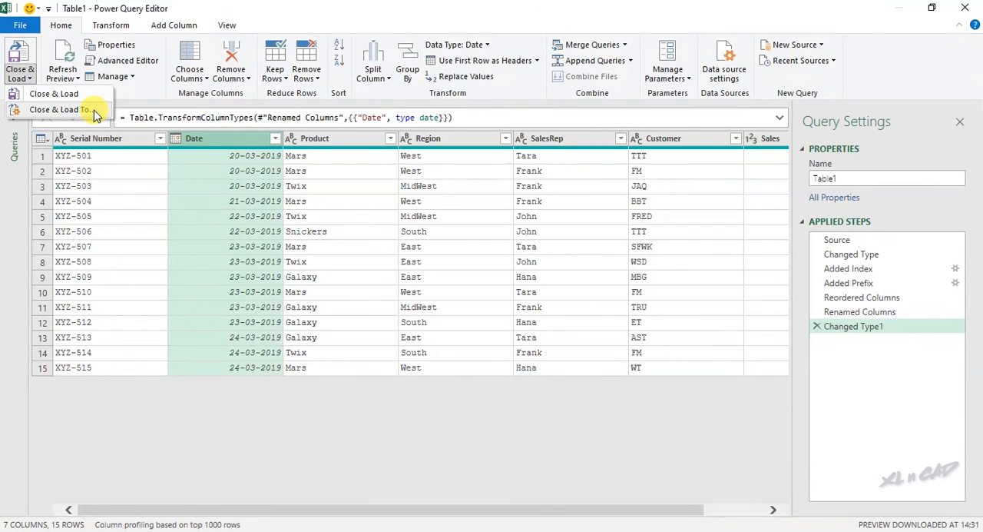
Step: Close & Load the query to the existing worksheet at cell I2
click(58, 109)
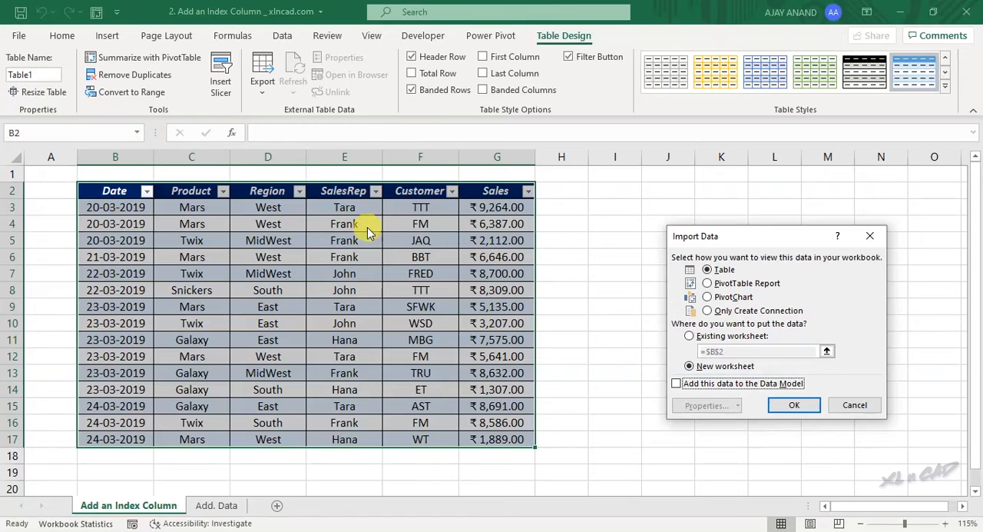
click(688, 335)
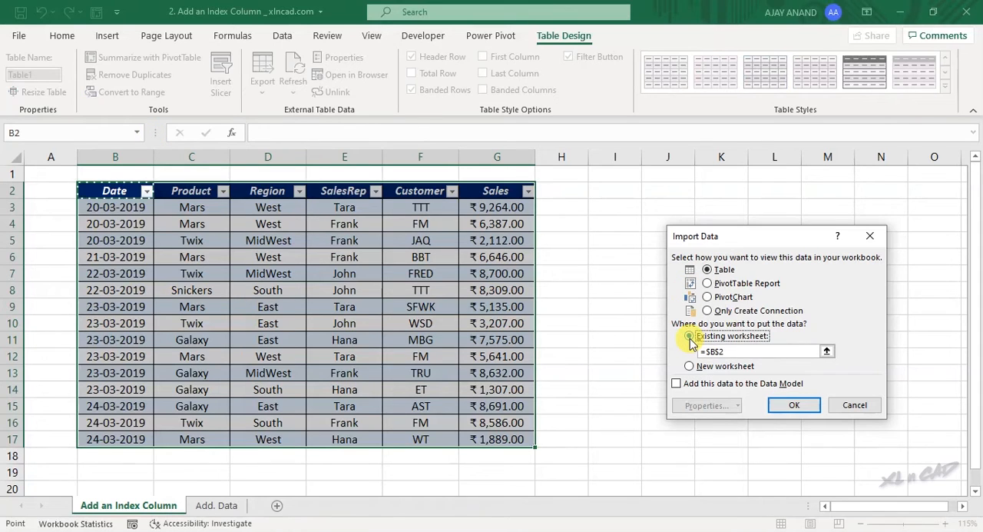
mouse_move(624, 186)
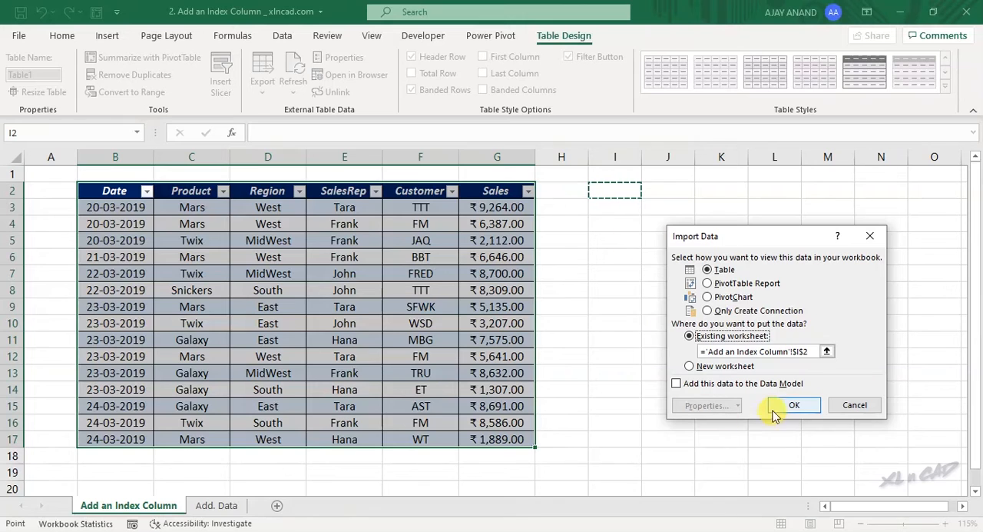
click(795, 406)
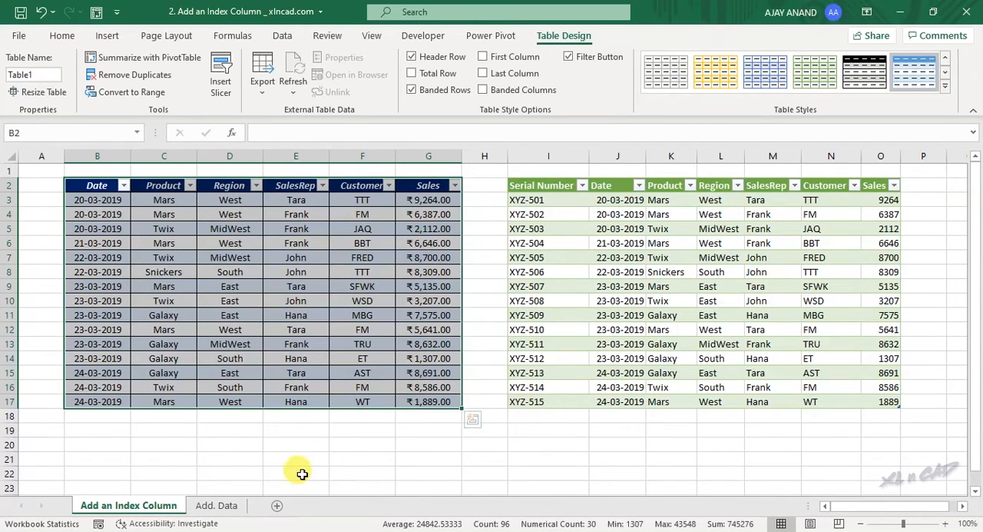
Step: Add the new sales rows below the source table and refresh the query table to include them
click(215, 504)
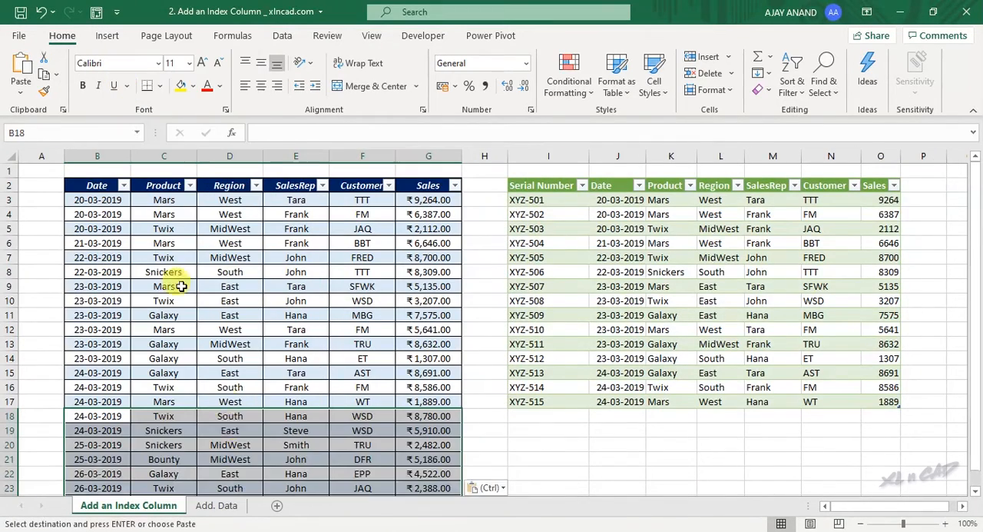
click(658, 300)
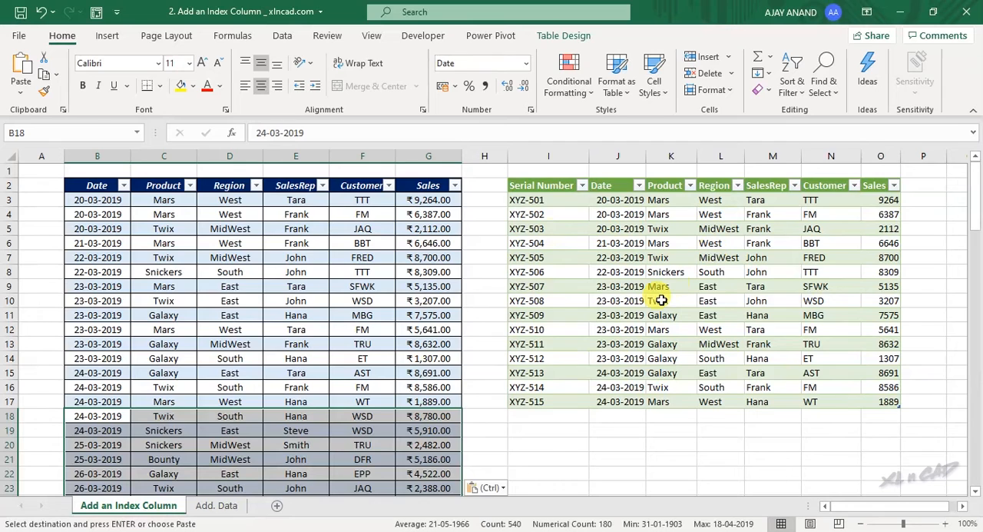
mouse_move(621, 270)
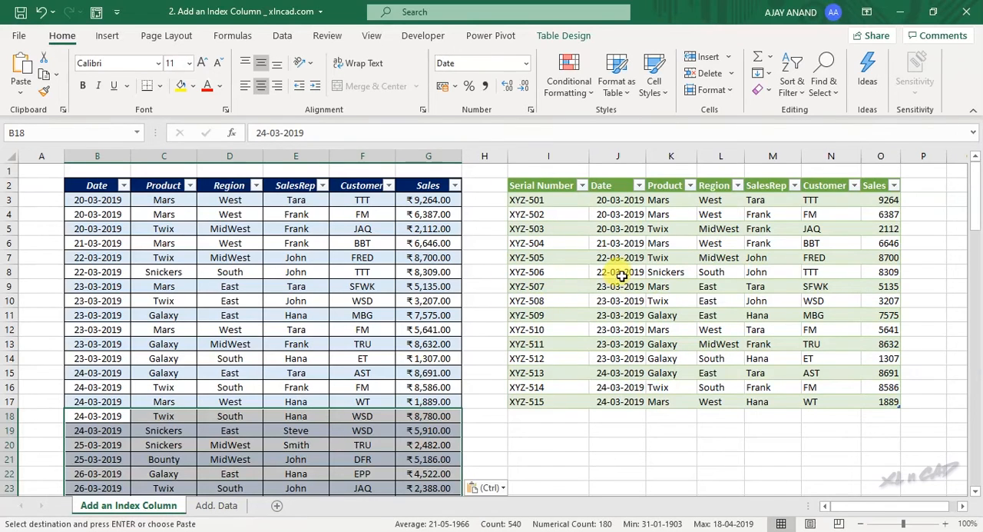
right_click(608, 271)
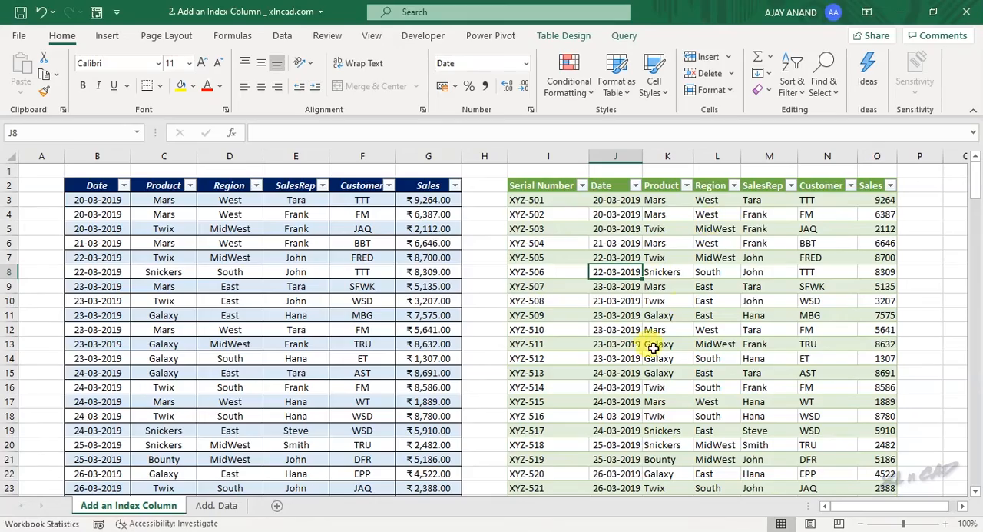
scroll(down, 3)
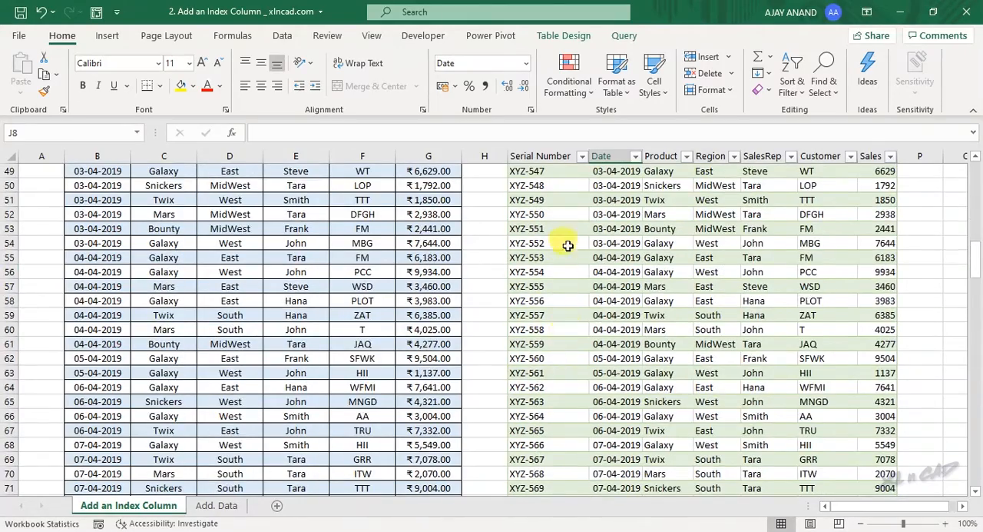
scroll(down, 3)
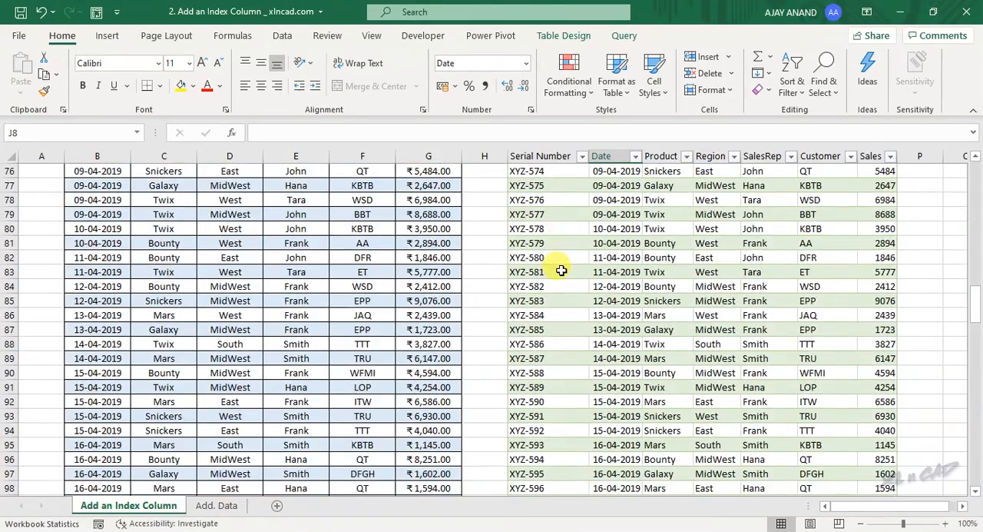
scroll(down, 3)
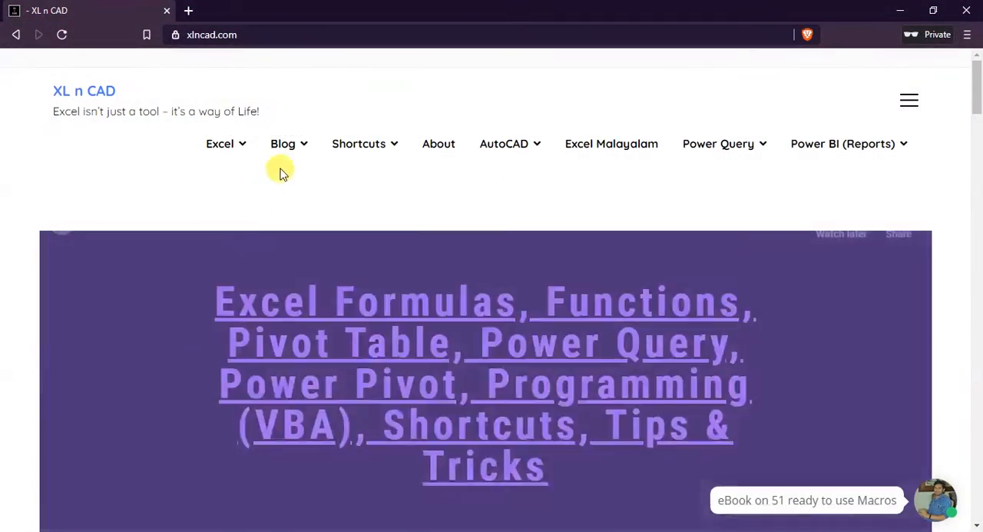
Step: Open the Power Query articles page on xlncad.com and scroll through the posts
click(718, 144)
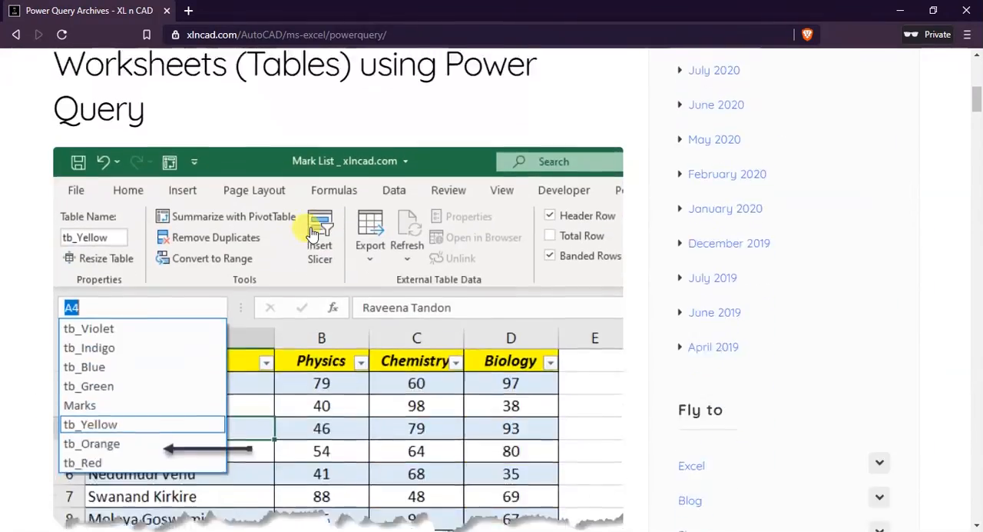
scroll(down, 3)
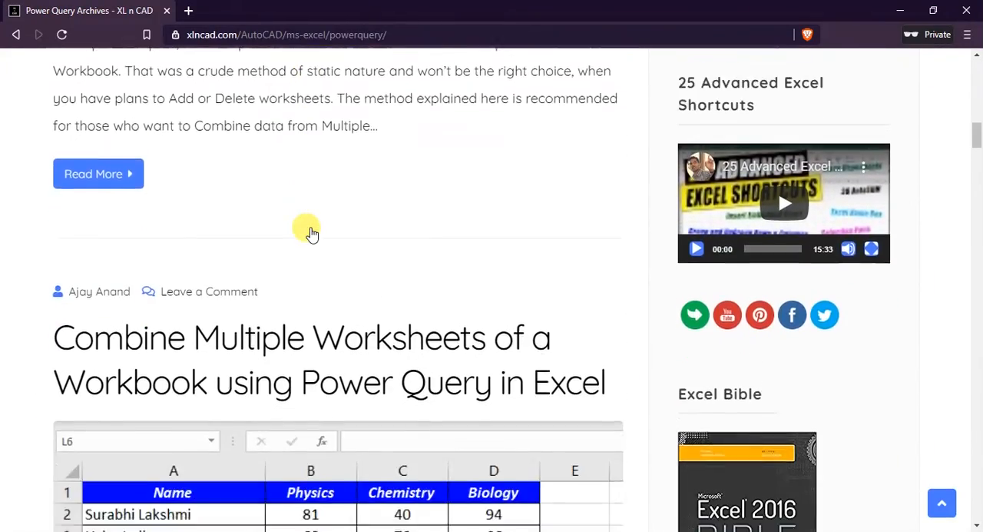